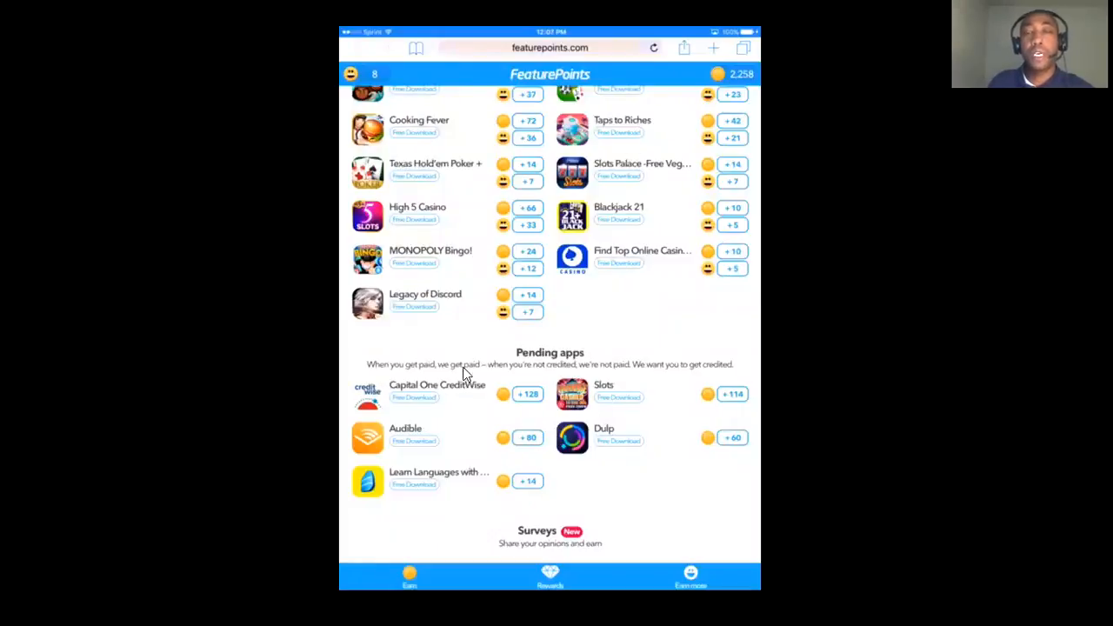
mouse_move(479, 294)
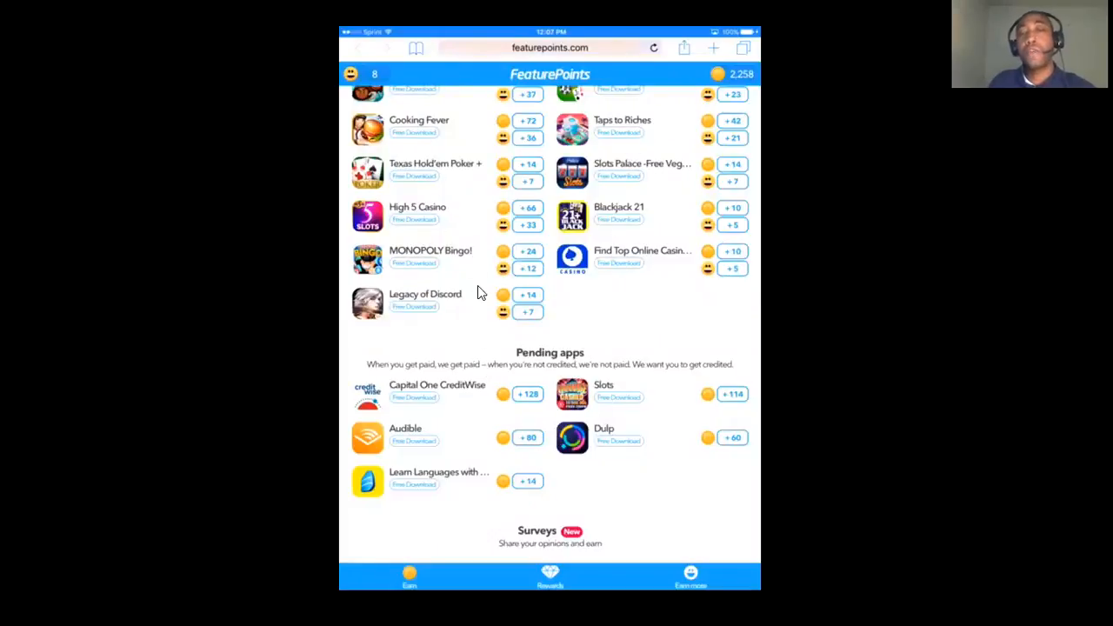
mouse_move(539, 324)
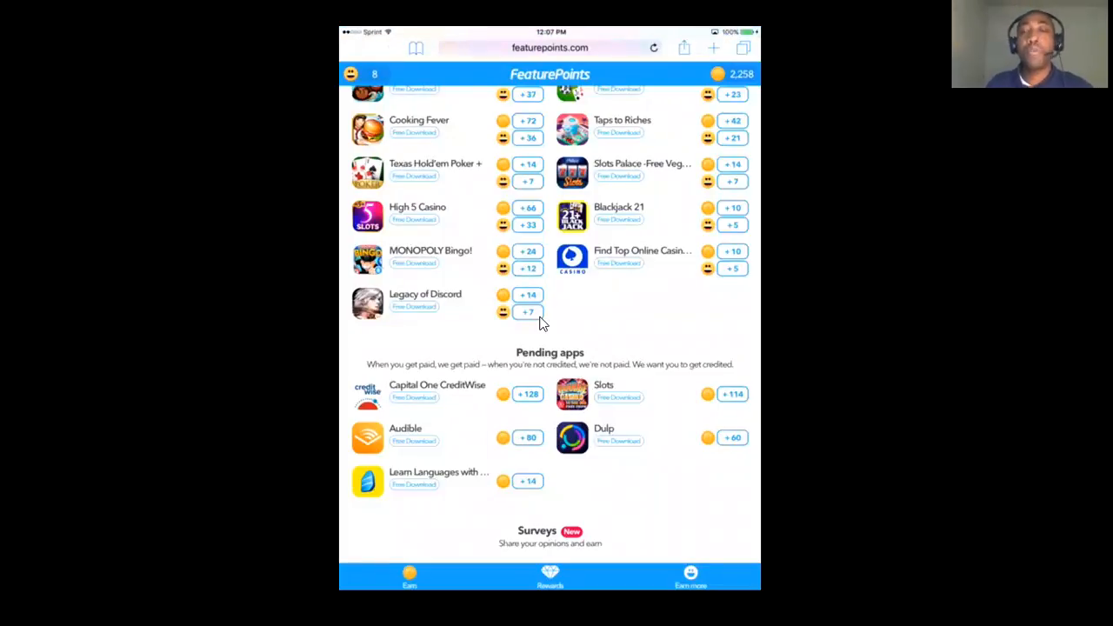
mouse_move(500, 387)
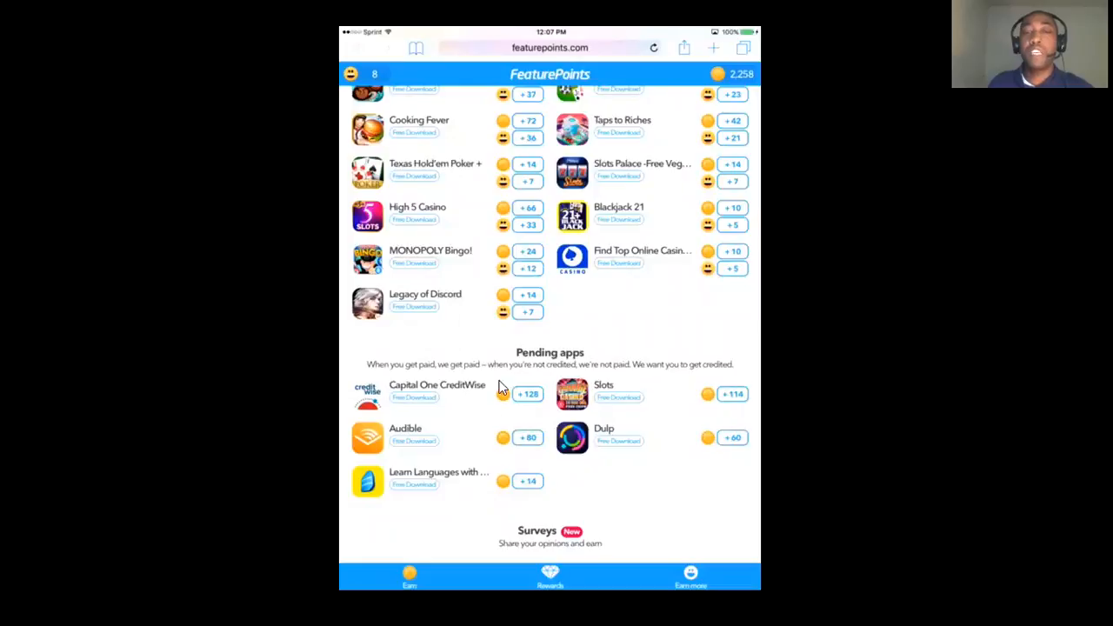
mouse_move(547, 433)
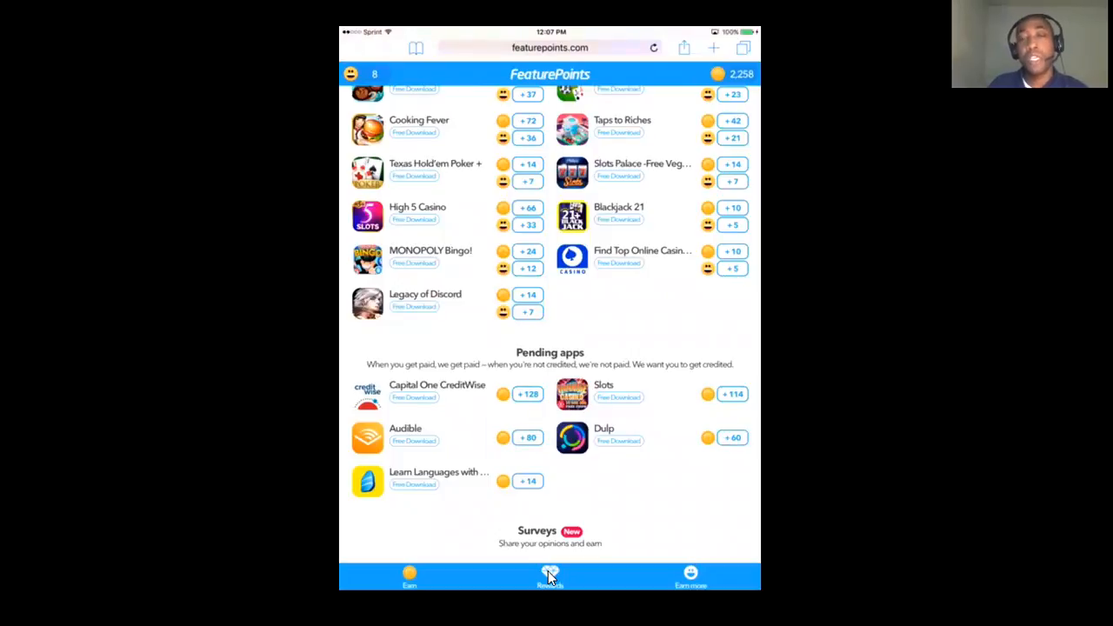
mouse_move(416, 458)
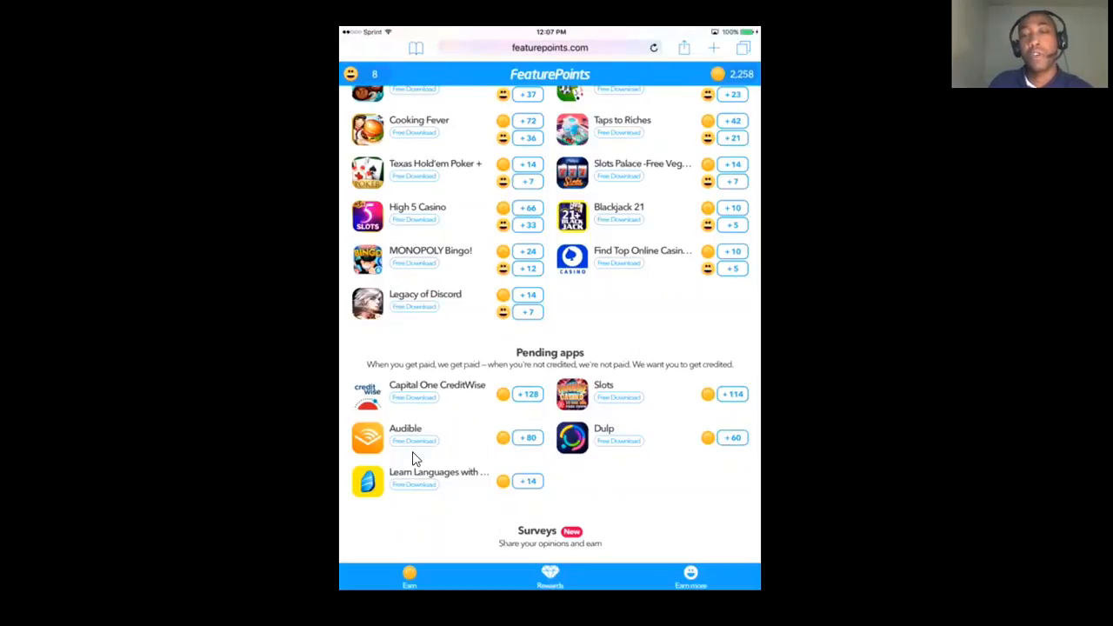
mouse_move(524, 434)
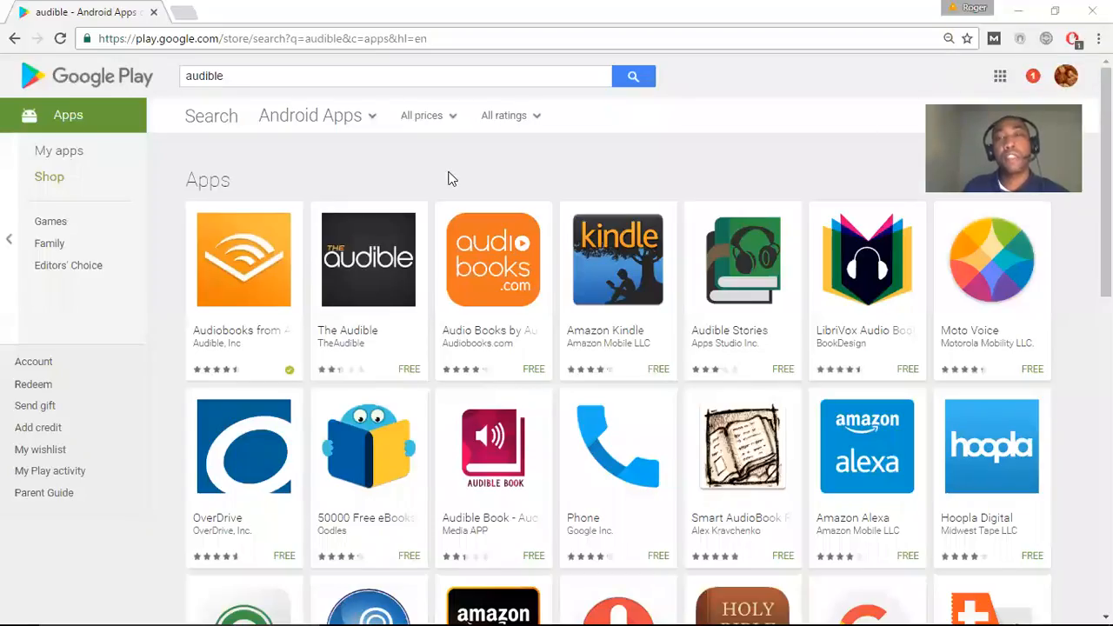
mouse_move(800, 121)
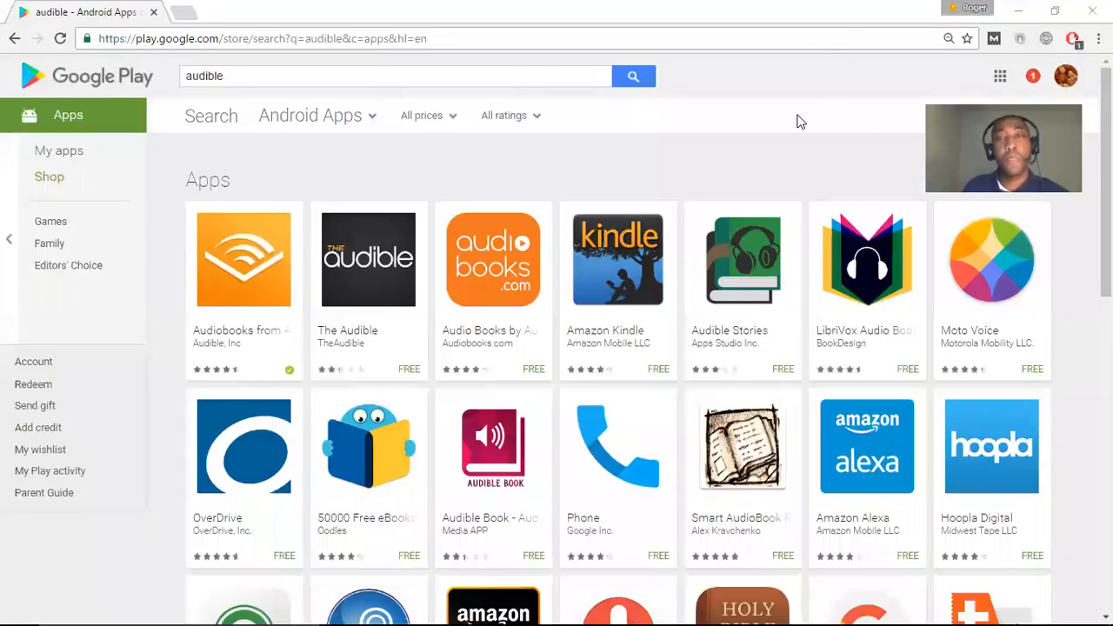
mouse_move(209, 270)
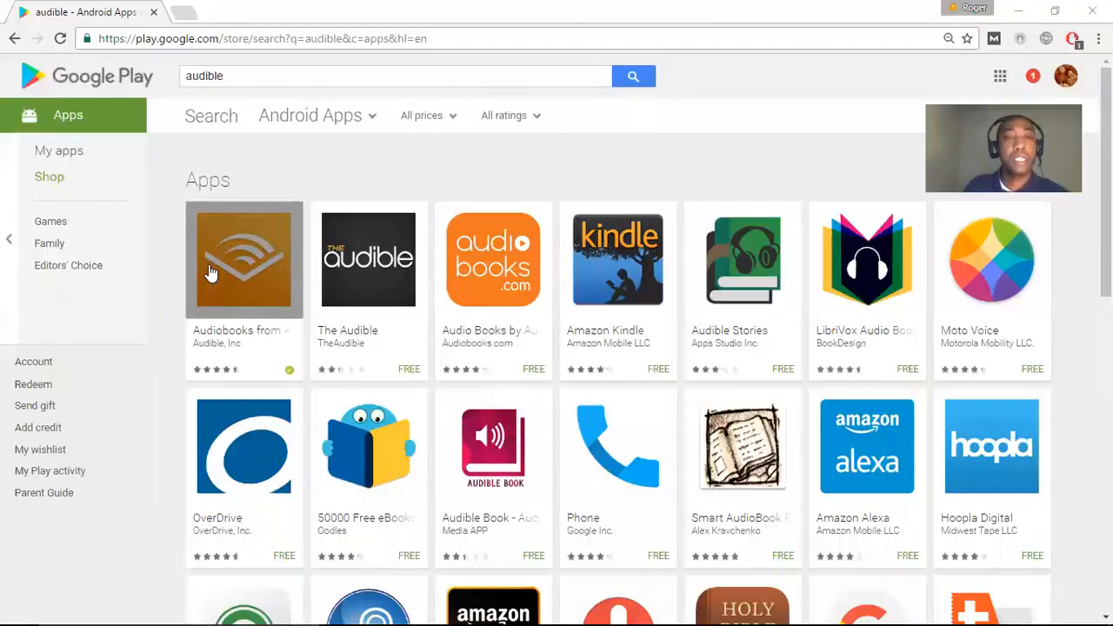
Open the Audiobooks from Audible app page from the 'audible' search results
left_click(245, 259)
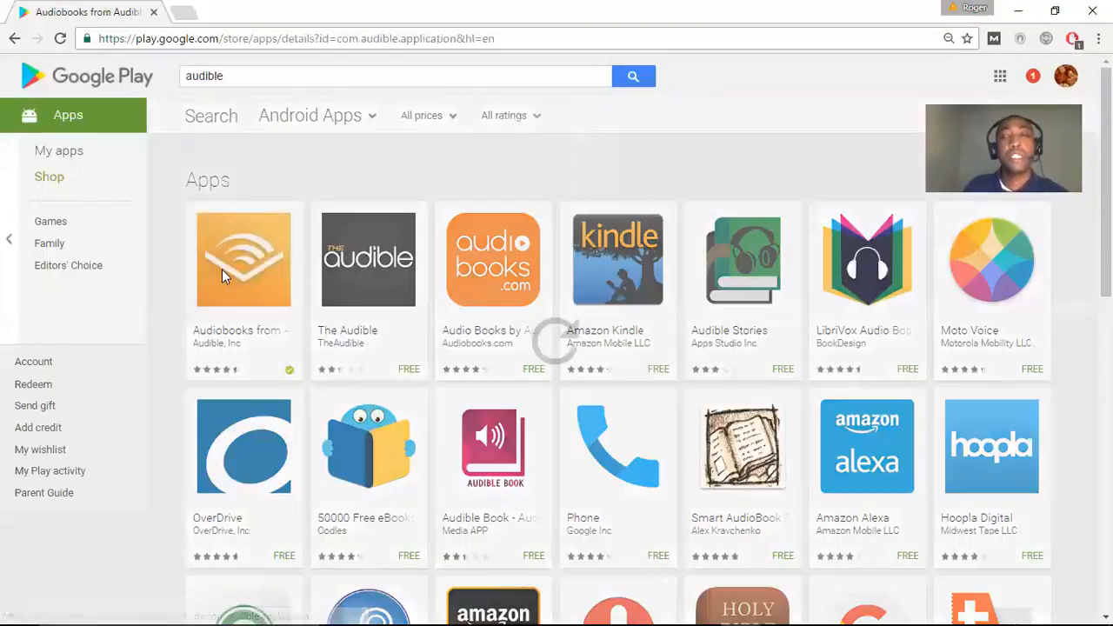
left_click(244, 259)
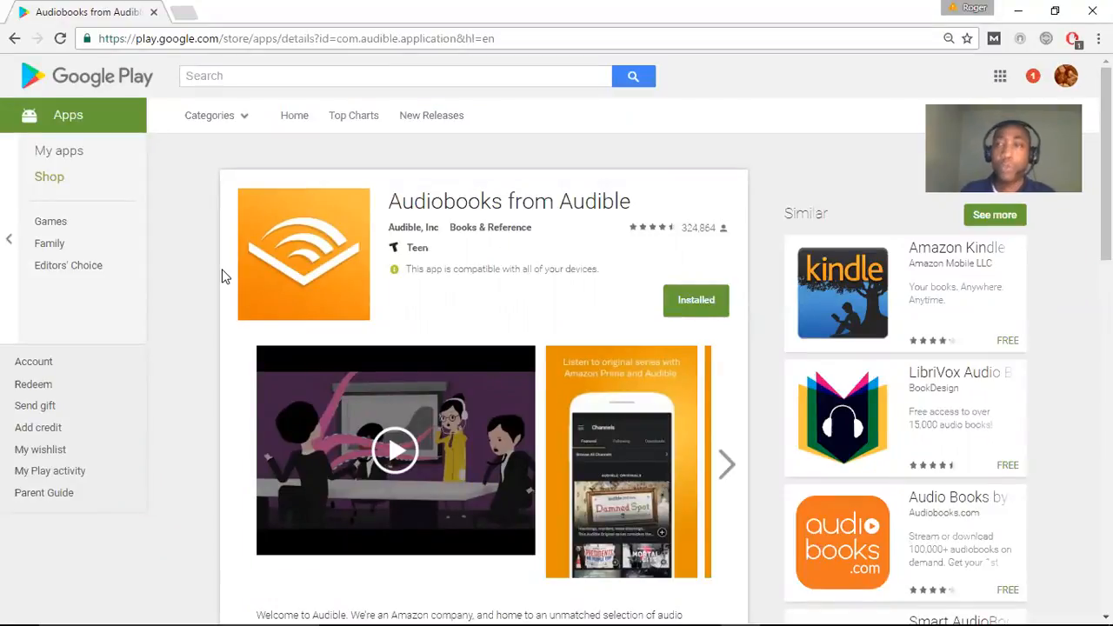
mouse_move(247, 241)
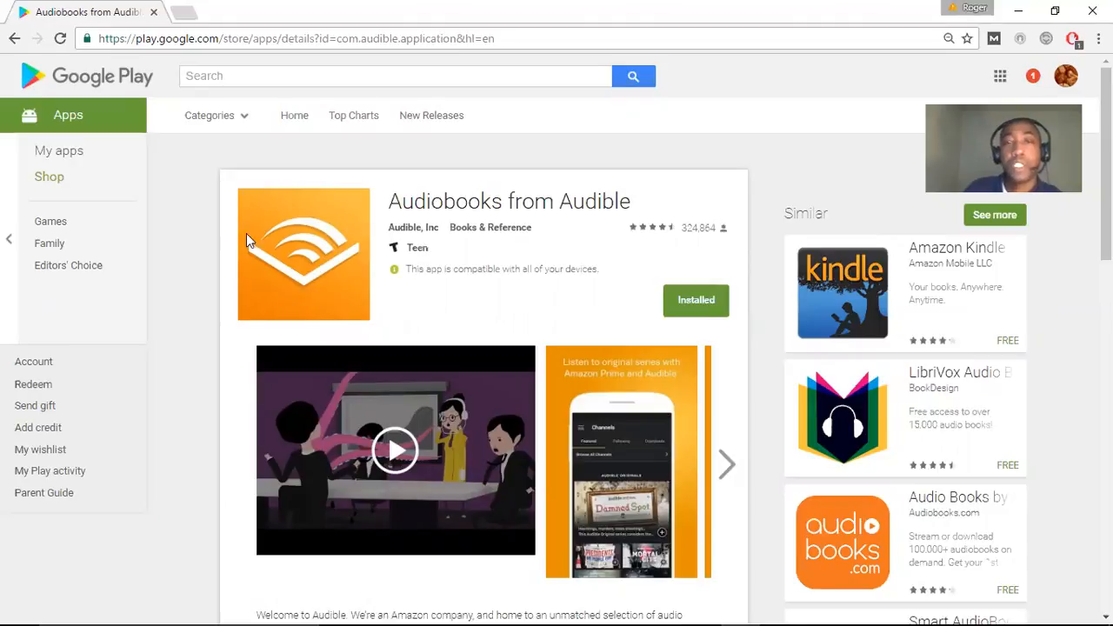
mouse_move(665, 237)
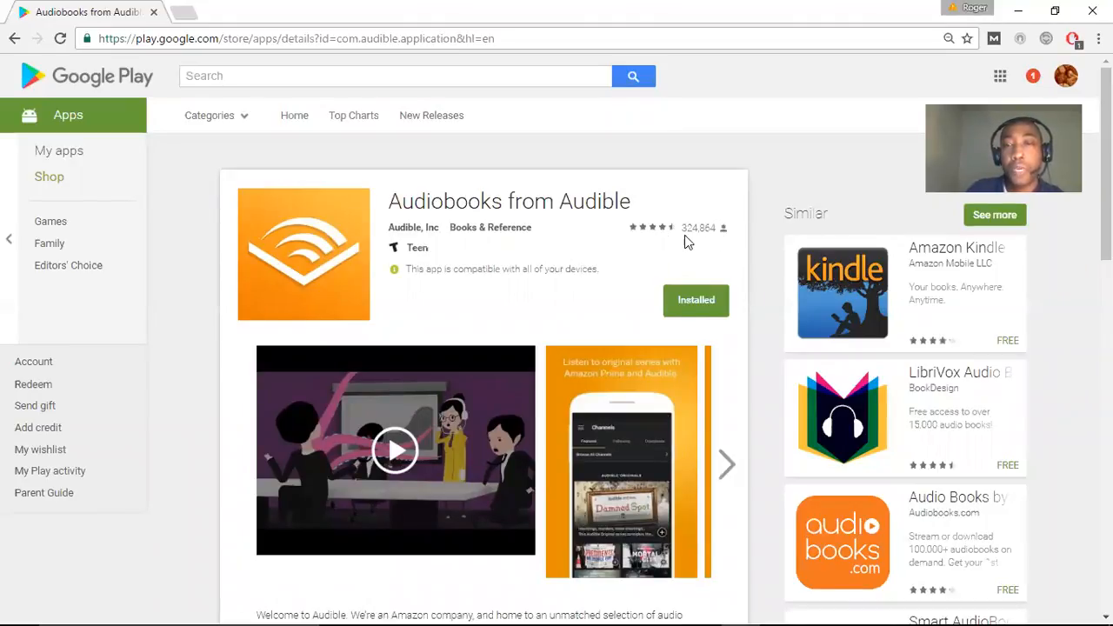
mouse_move(722, 243)
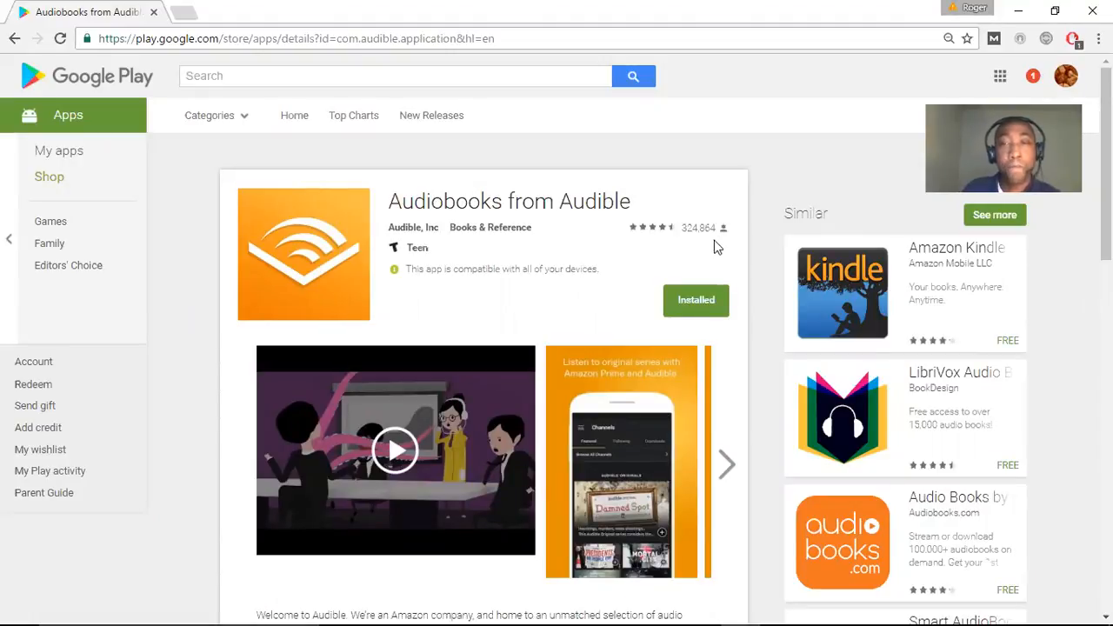
Scroll through the Audible page to view its 4.4-star rating breakdown
scroll("down", 3)
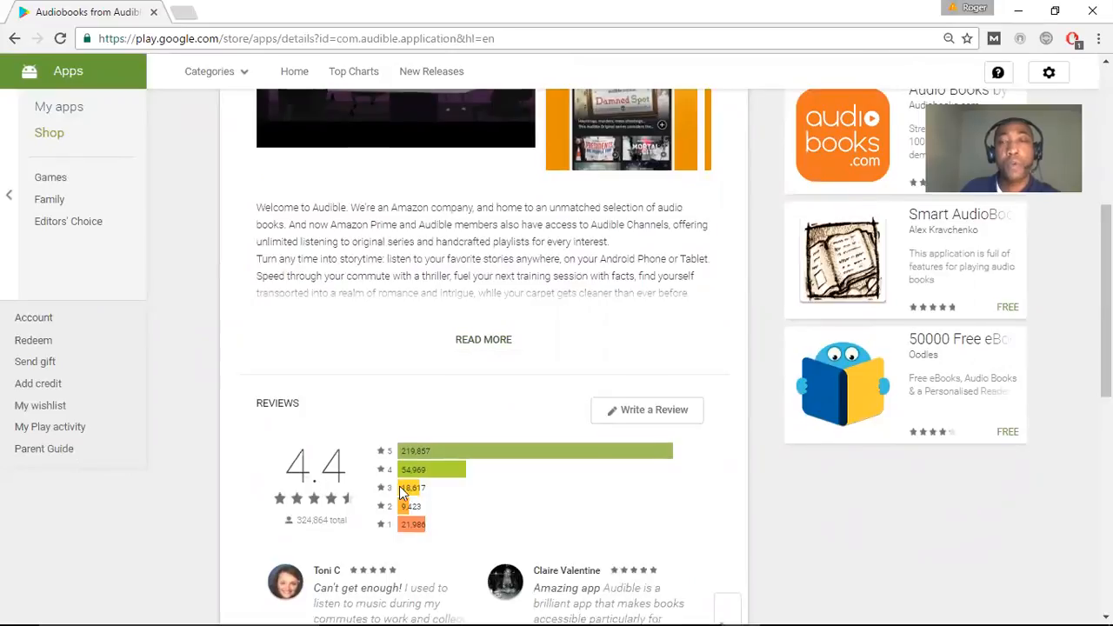
scroll("up", 3)
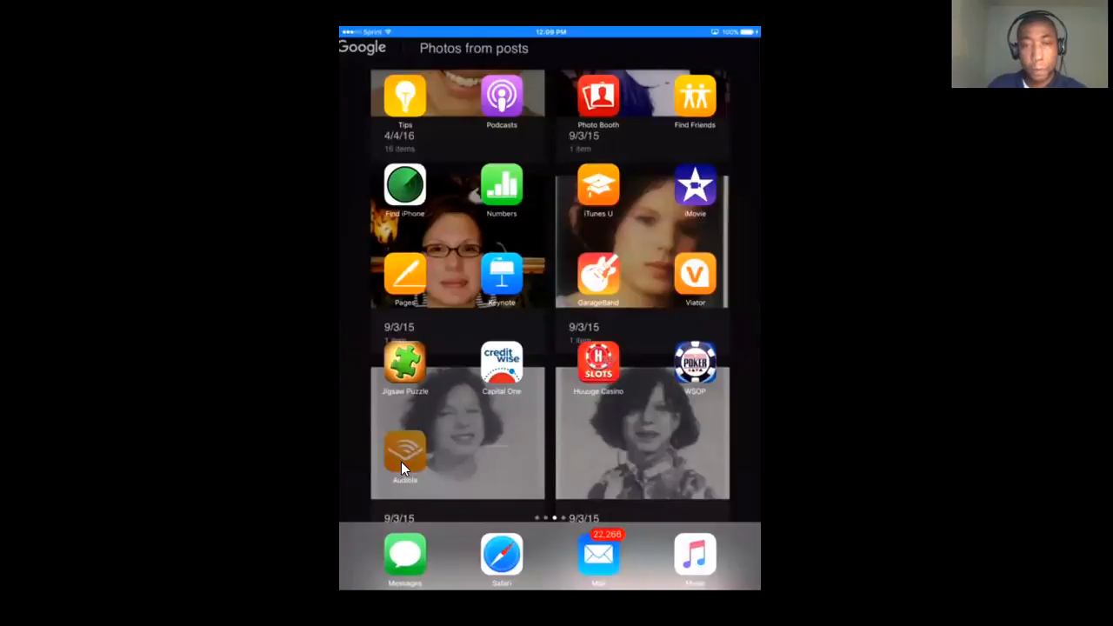
Launch Audible and sign in with the existing Amazon account
left_click(404, 457)
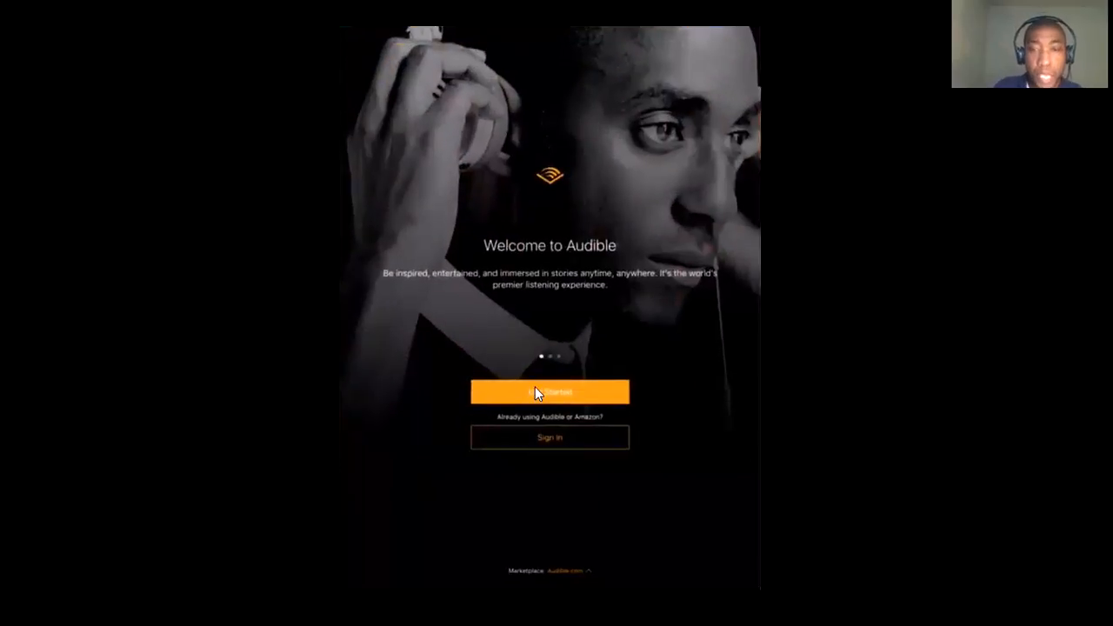
mouse_move(554, 456)
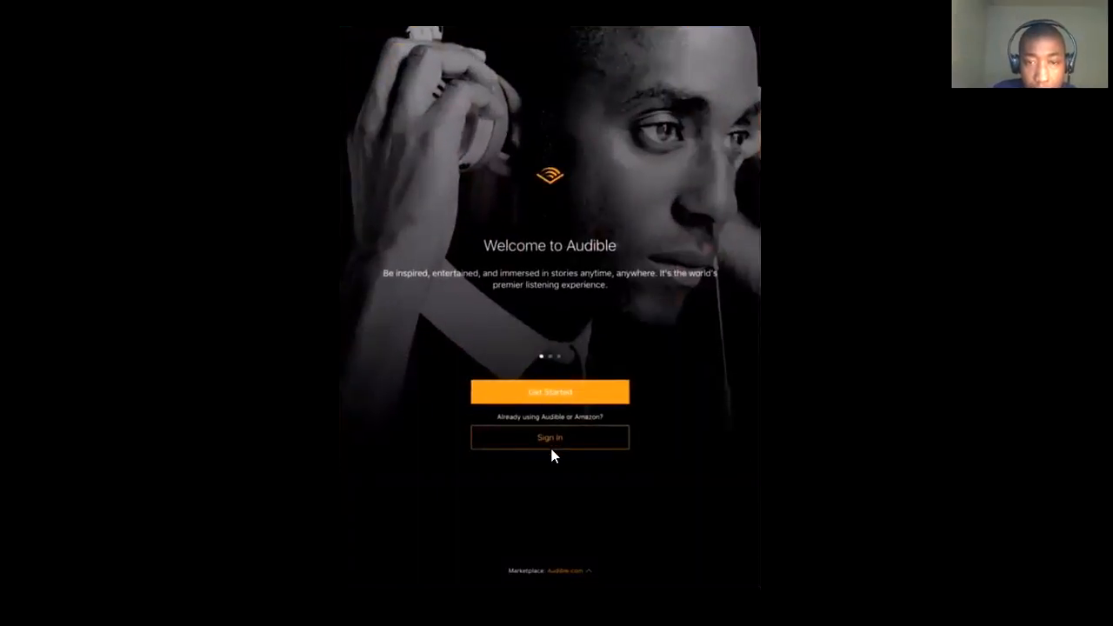
left_click(550, 438)
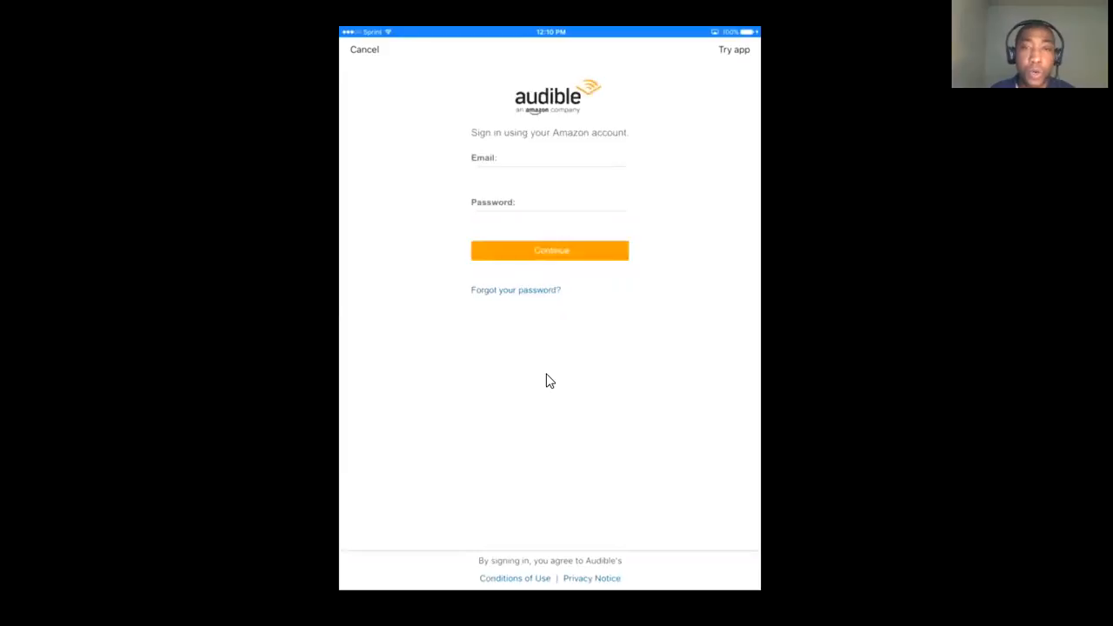
mouse_move(594, 313)
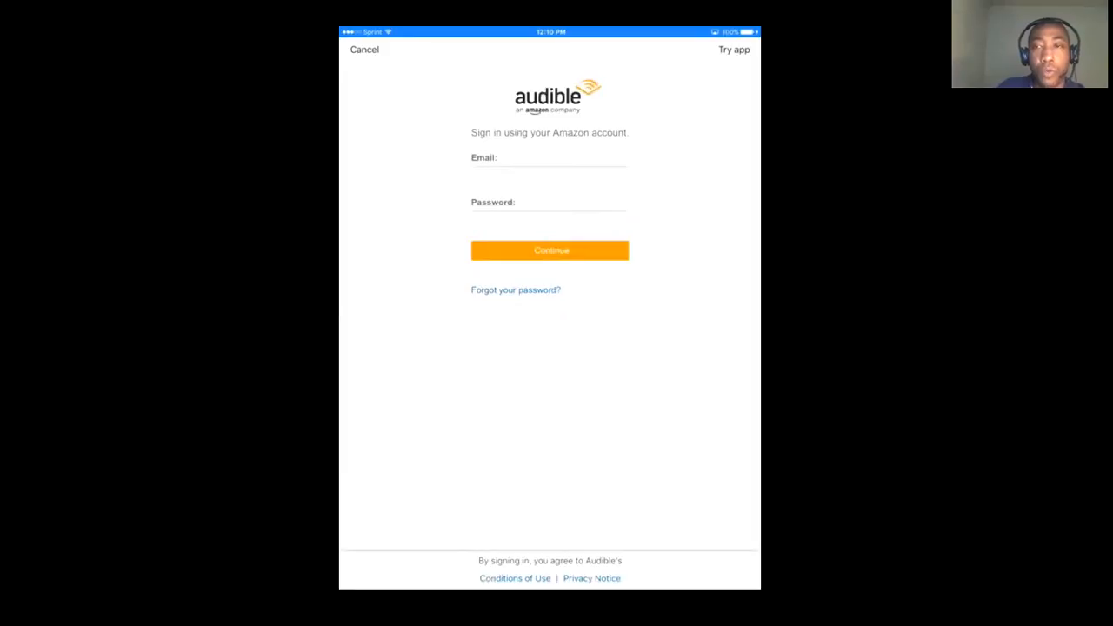
left_click(549, 250)
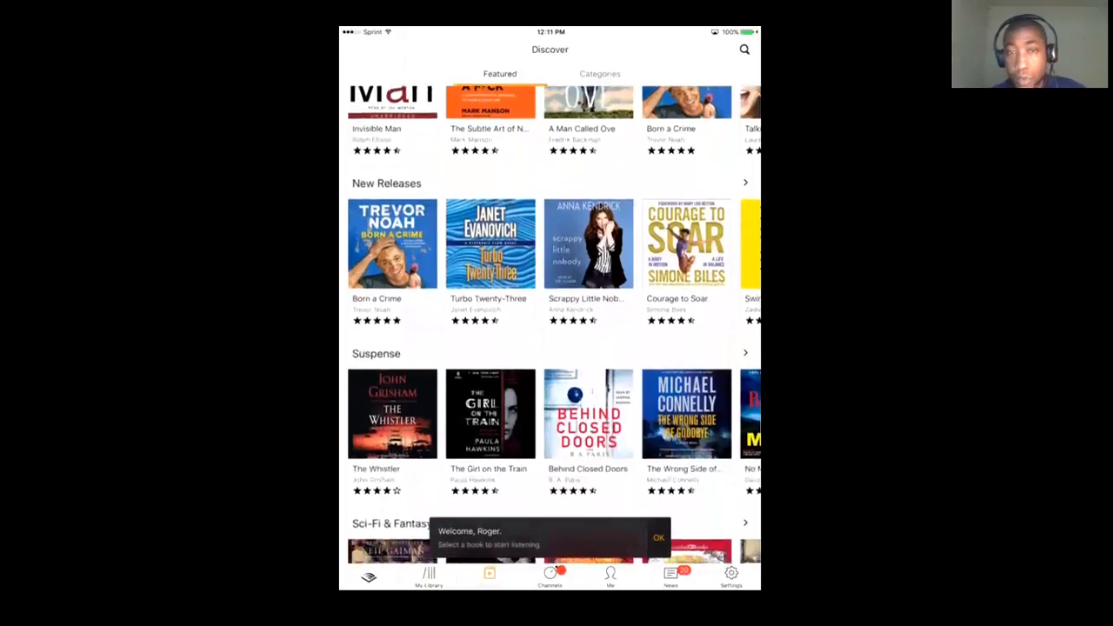
scroll("down", 3)
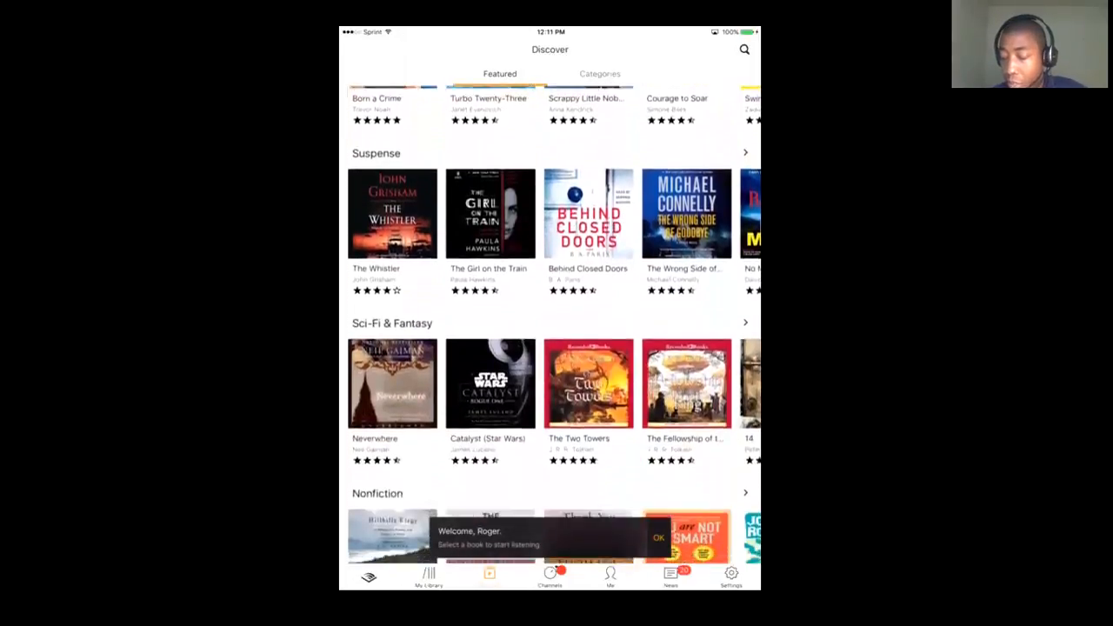
scroll("down", 3)
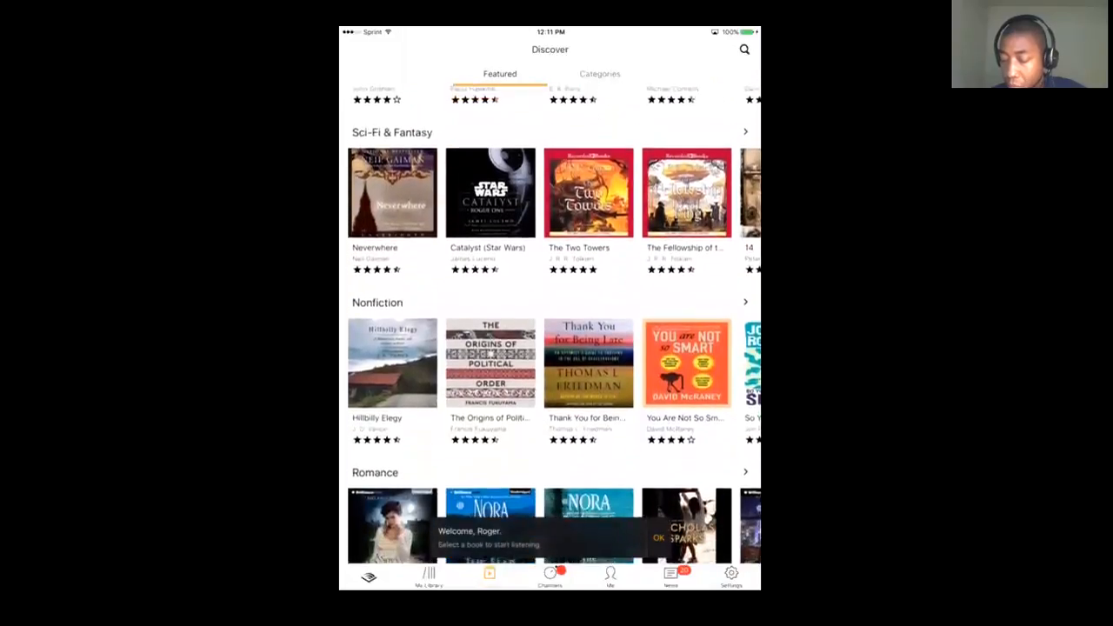
scroll("up", 3)
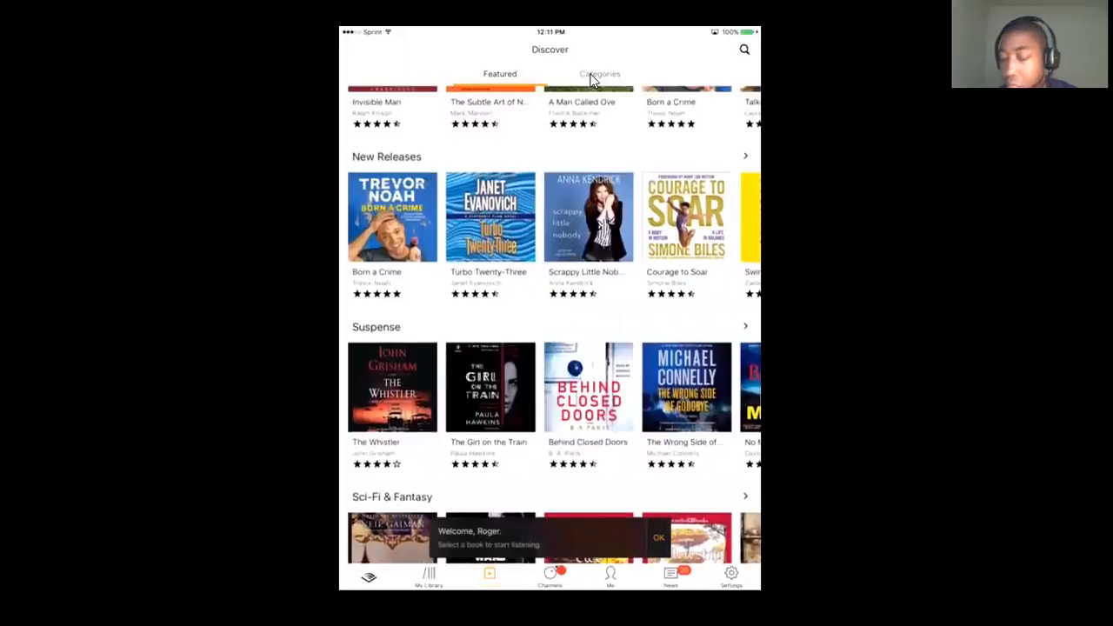
Show Discover's Categories and scroll through genres down to Comedy, Sports and Radio & TV
left_click(599, 74)
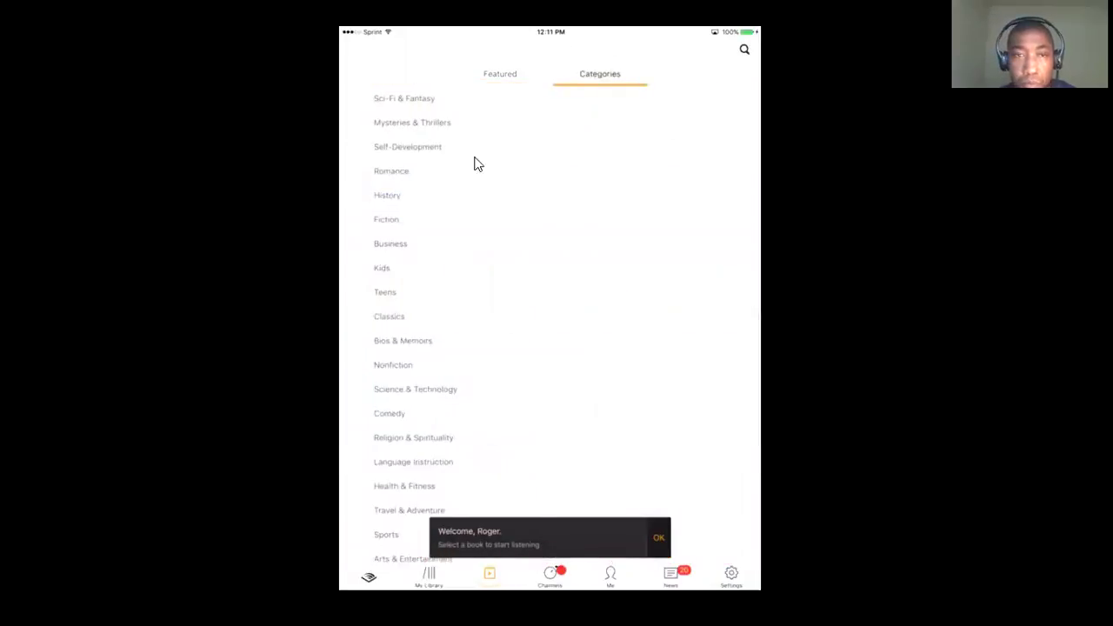
scroll("down", 3)
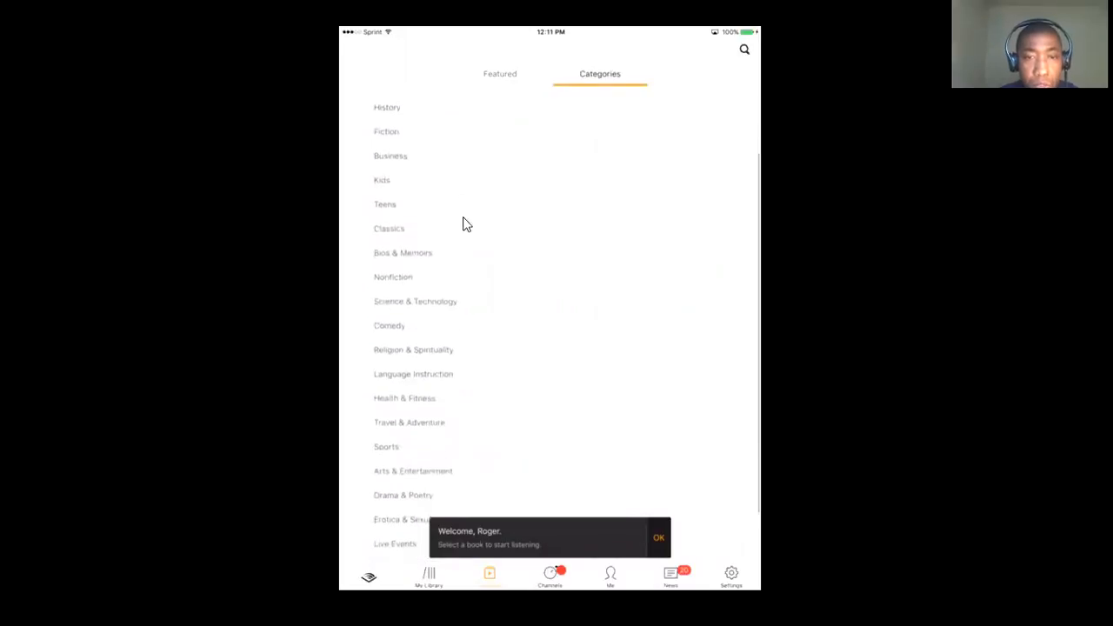
scroll("up", 3)
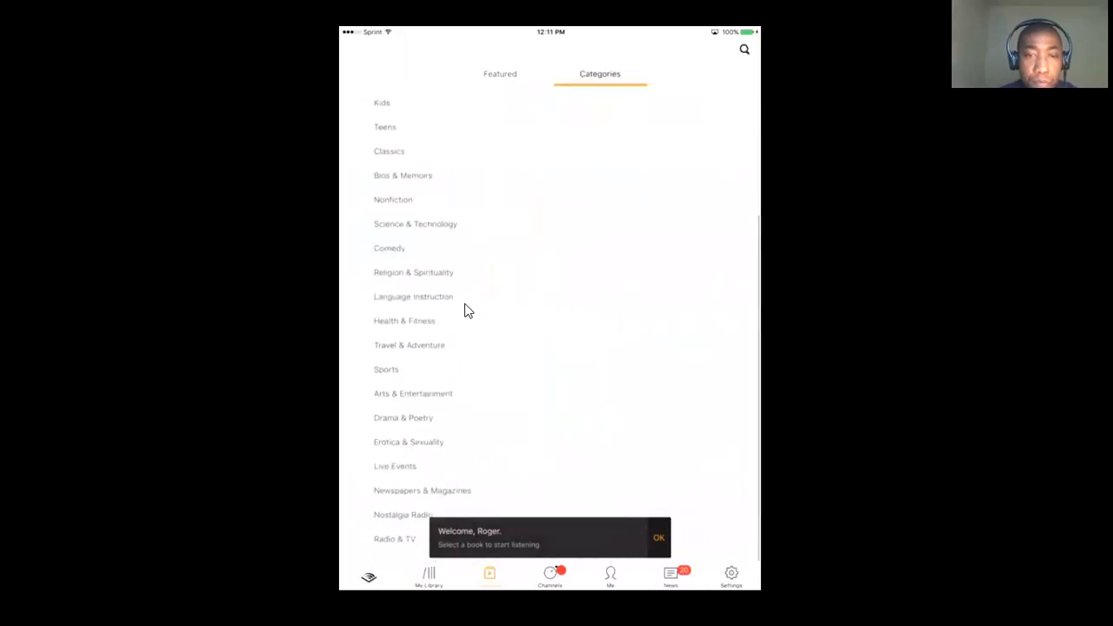